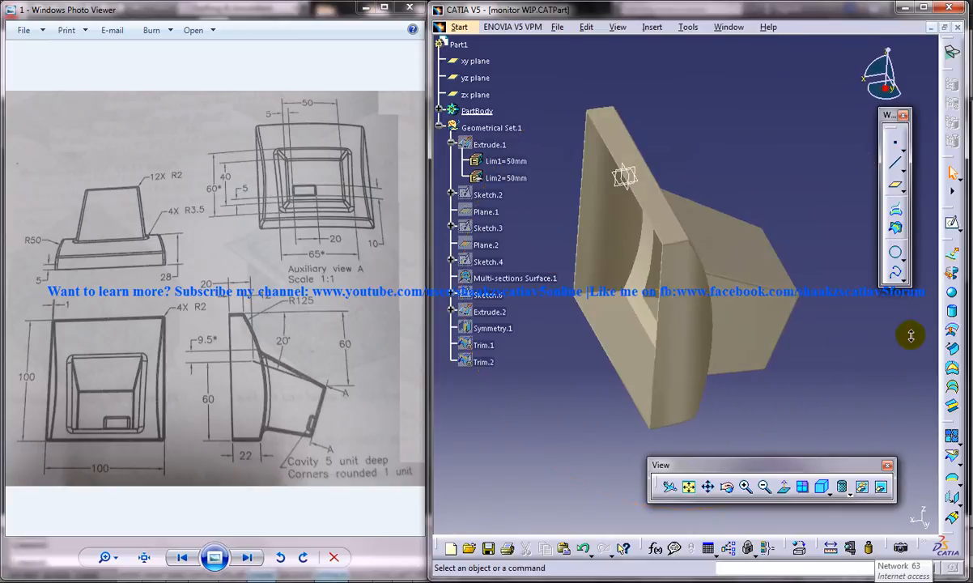
- Switch to tutorial WIP.CATPart and orbit to view the multi-sections surface's curved face
{"action": "left_click", "coordinate": [729, 26]}
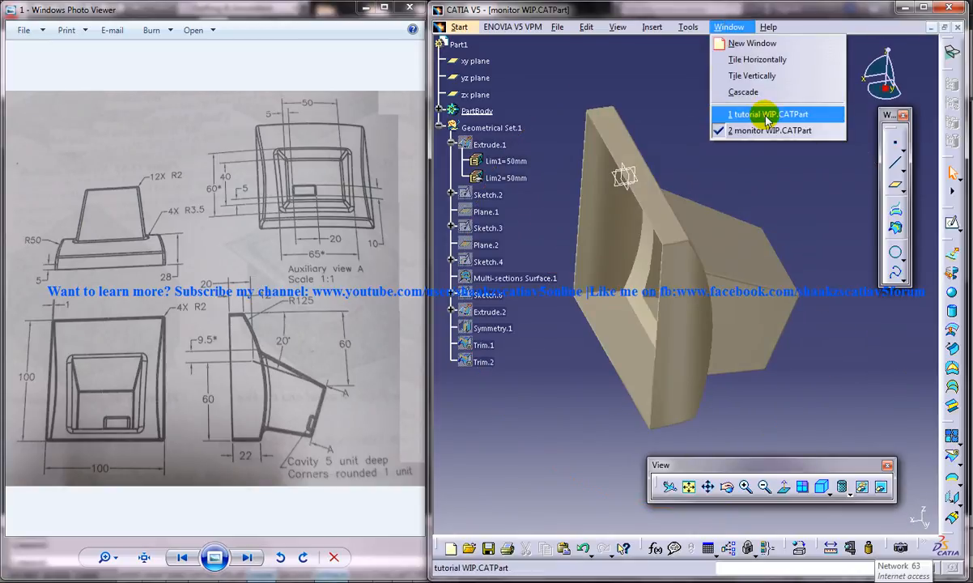
{"action": "left_click", "coordinate": [774, 114]}
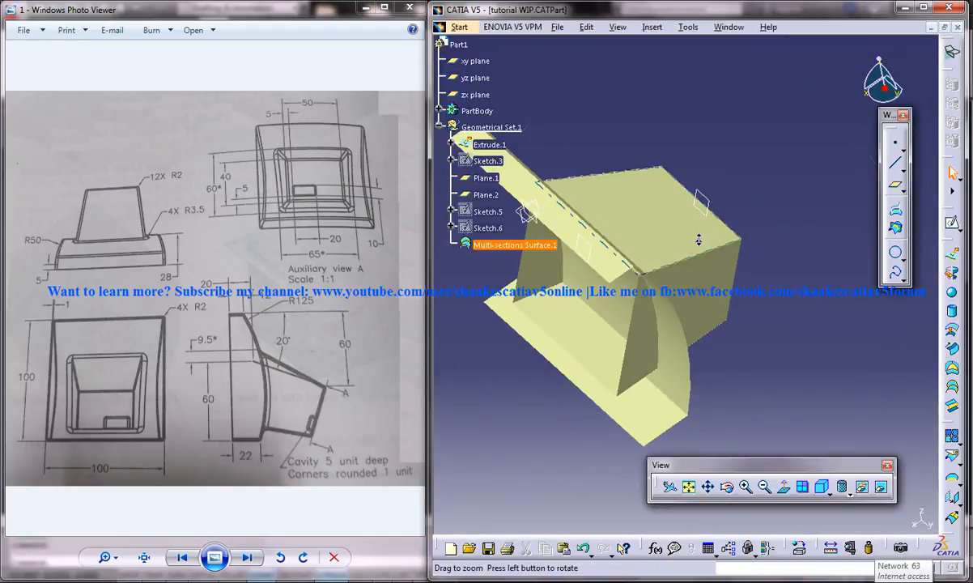
{"action": "left_click_drag", "start_coordinate": [697, 239], "coordinate": [767, 194]}
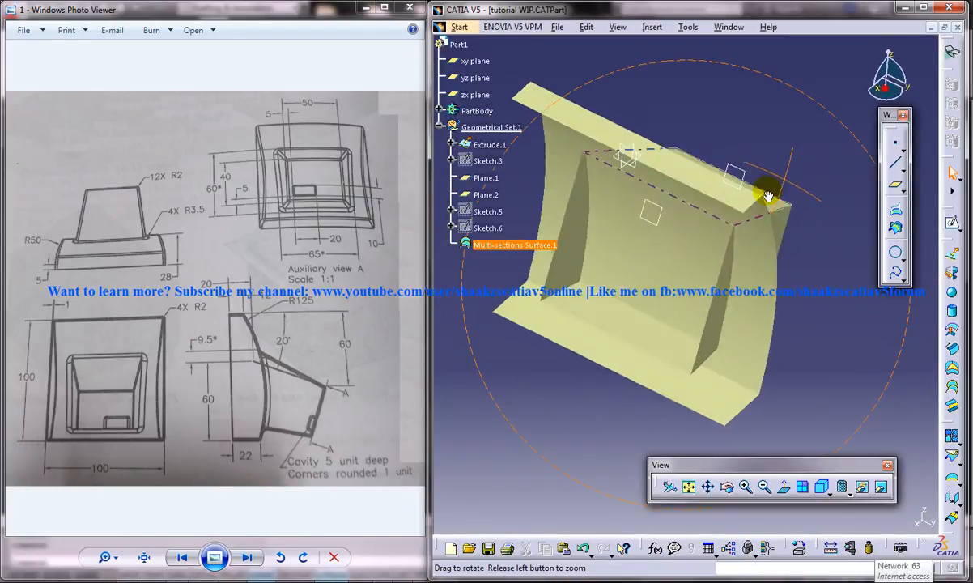
{"action": "left_click_drag", "start_coordinate": [769, 196], "coordinate": [731, 209]}
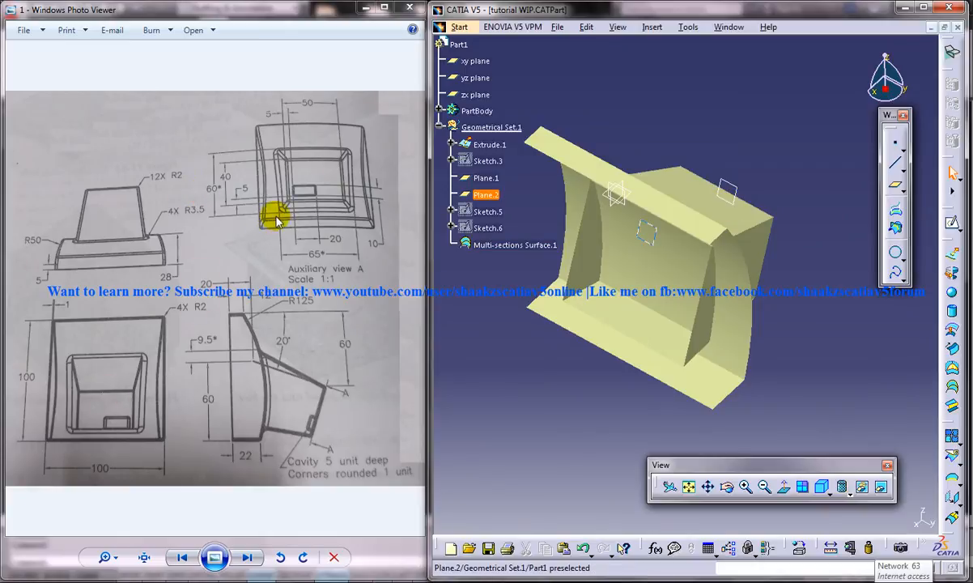
{"action": "mouse_move", "coordinate": [267, 447]}
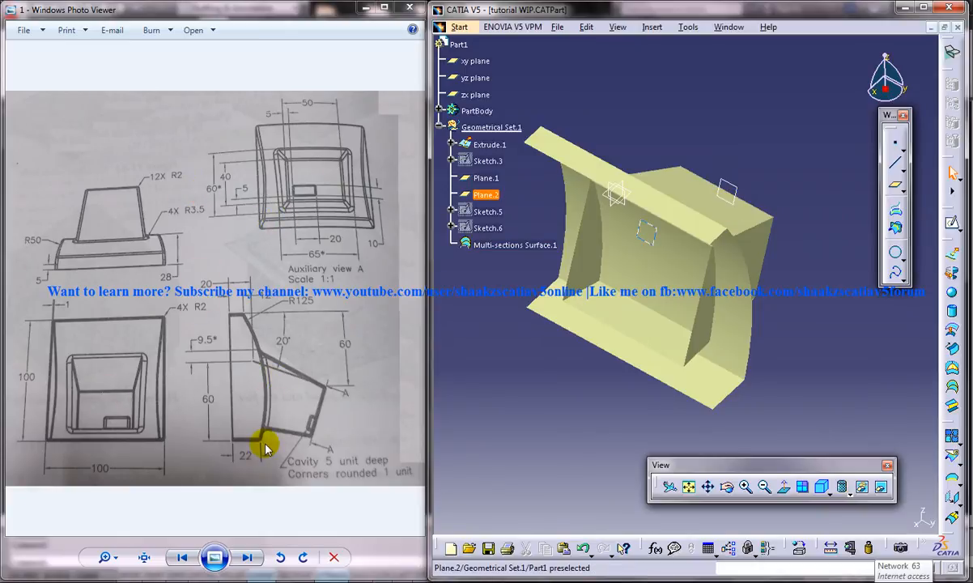
{"action": "mouse_move", "coordinate": [57, 258]}
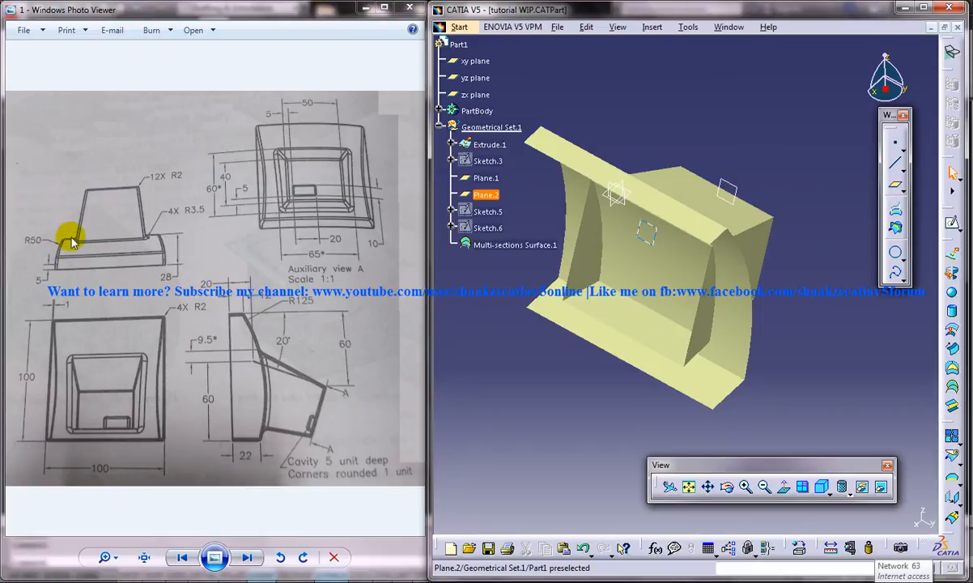
{"action": "mouse_move", "coordinate": [65, 243]}
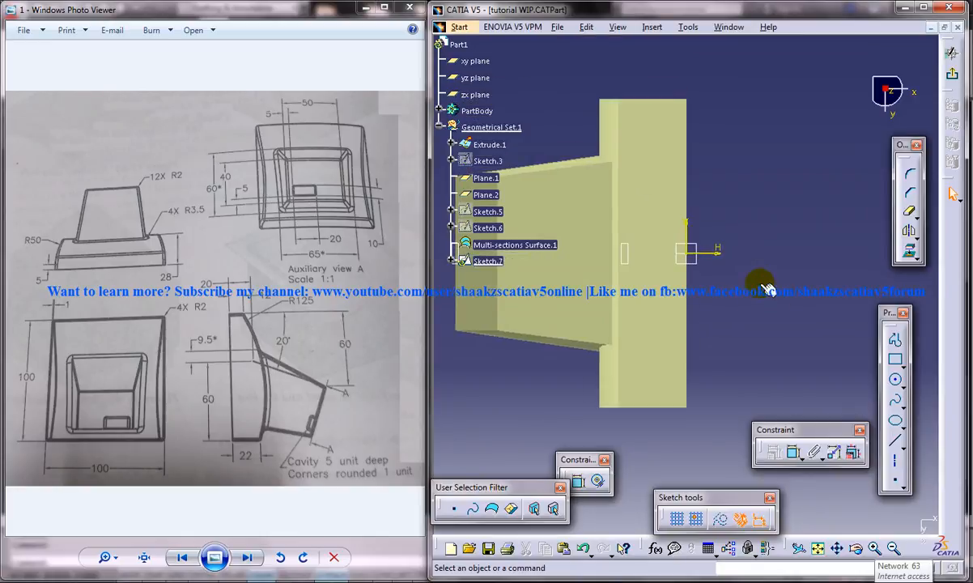
{"action": "mouse_move", "coordinate": [767, 326]}
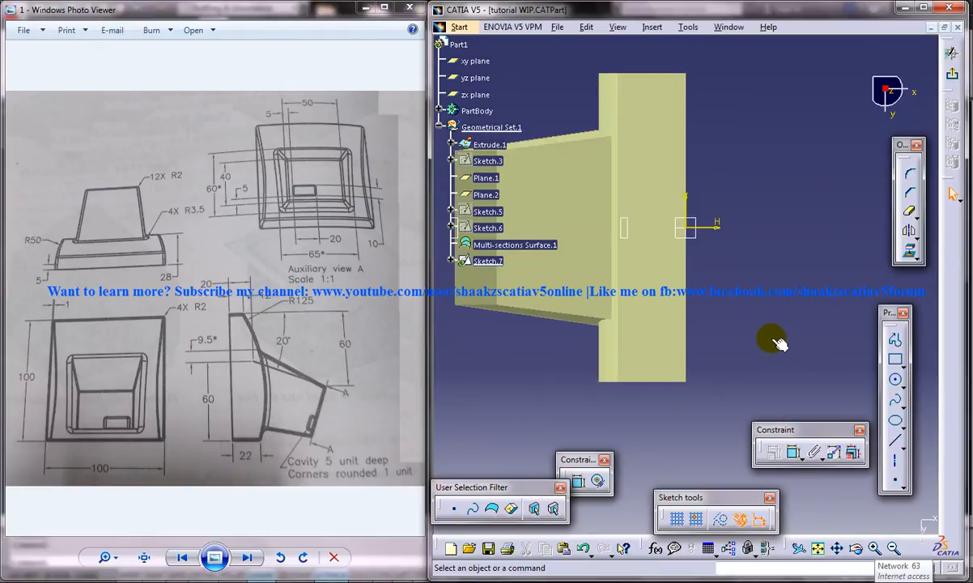
- Draw a circle in the new sketch near the surface's bottom edge
{"action": "left_click", "coordinate": [895, 378]}
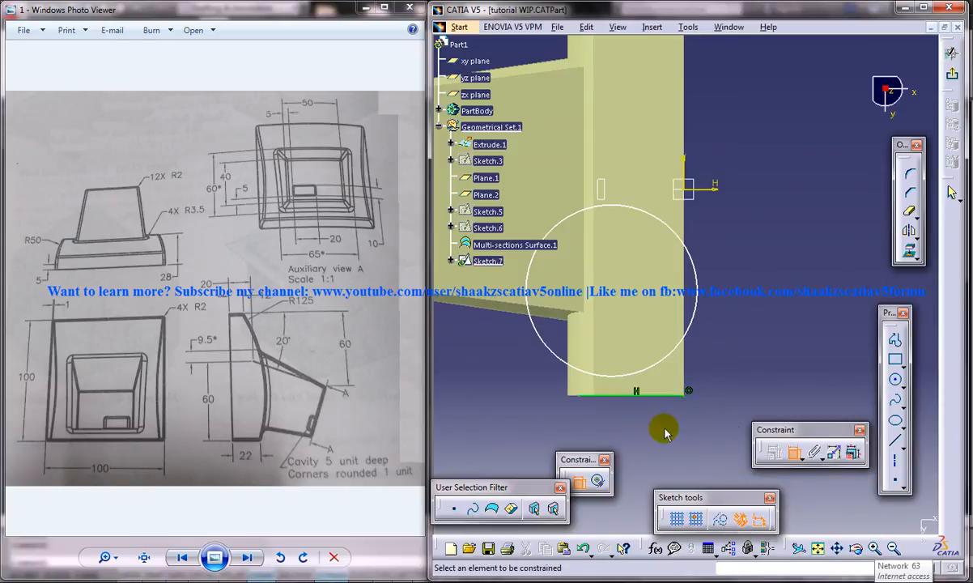
{"action": "mouse_move", "coordinate": [637, 424]}
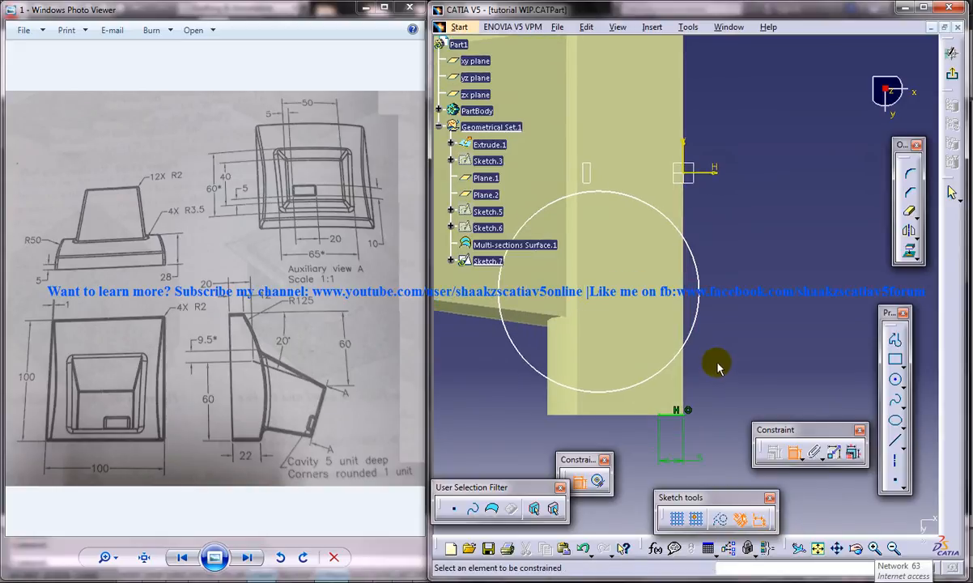
{"action": "mouse_move", "coordinate": [688, 369]}
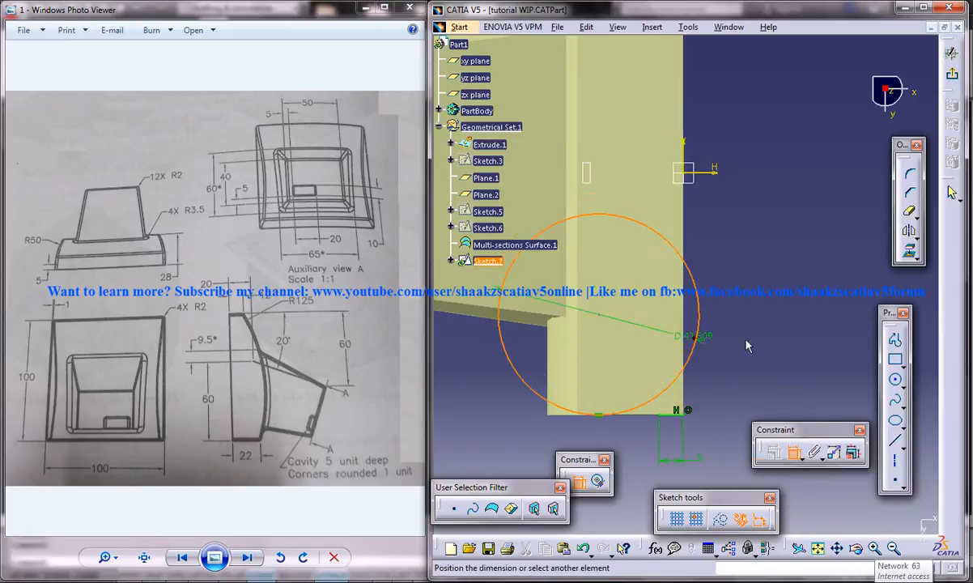
- Constrain the circle with a Radius dimension instead of Diameter in the Constraint Definition dialog
{"action": "left_click", "coordinate": [725, 335]}
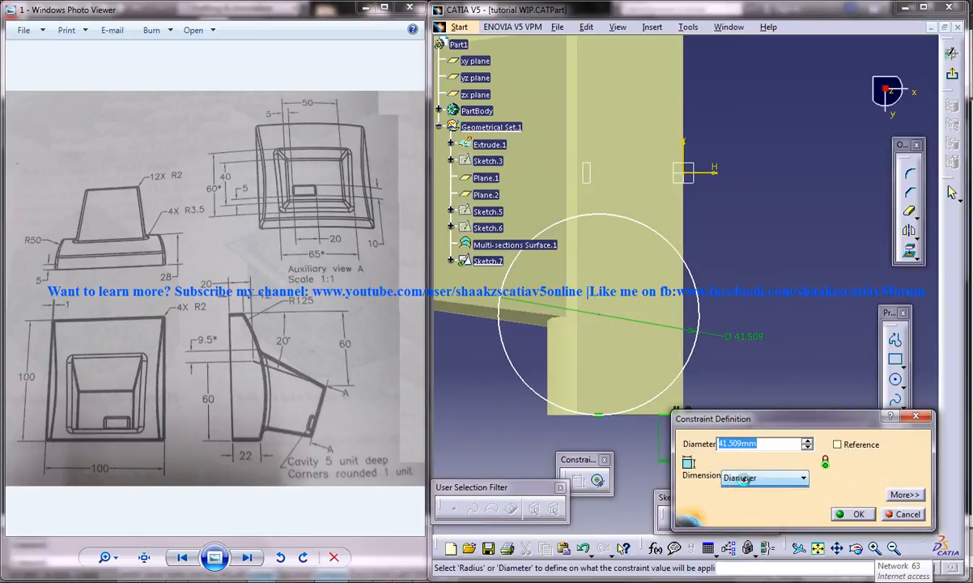
{"action": "left_click", "coordinate": [758, 477]}
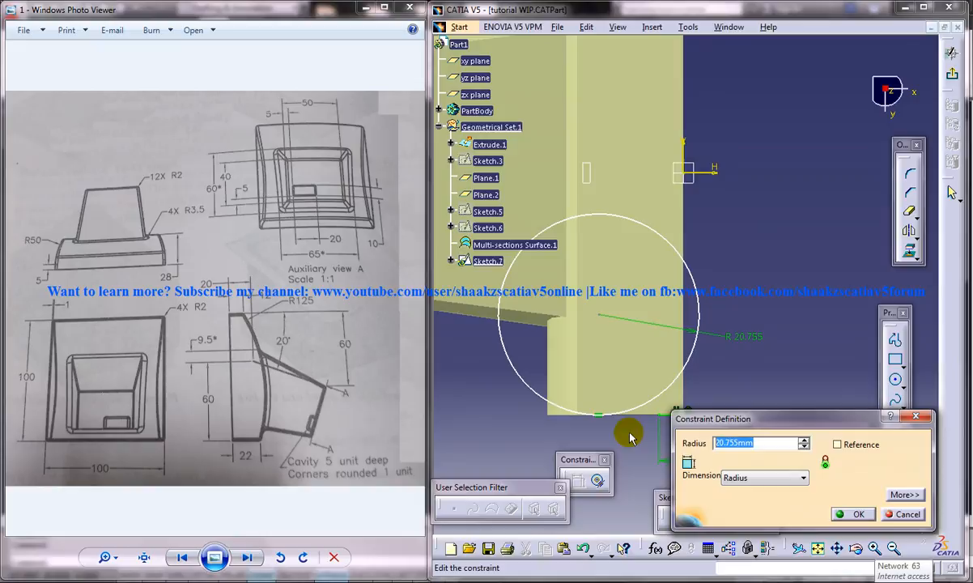
{"action": "left_click", "coordinate": [852, 514]}
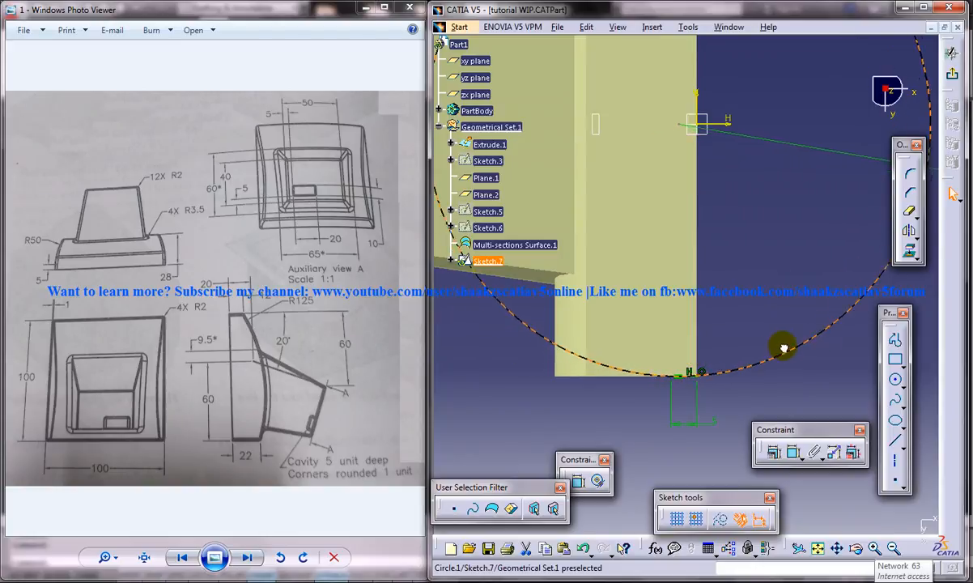
- Fix the circle together with the lower edge line and begin a new profile line
{"action": "left_click", "coordinate": [782, 348]}
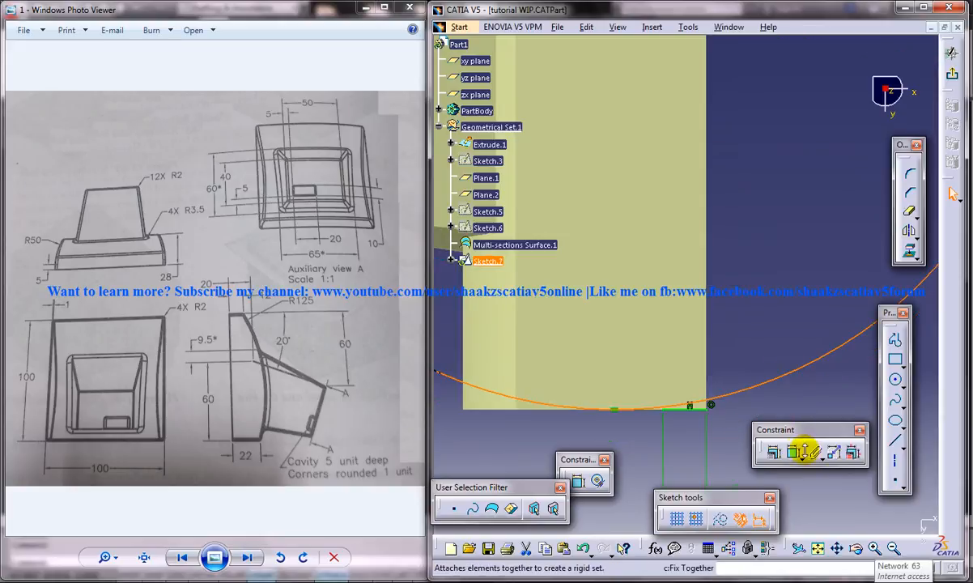
{"action": "mouse_move", "coordinate": [703, 411]}
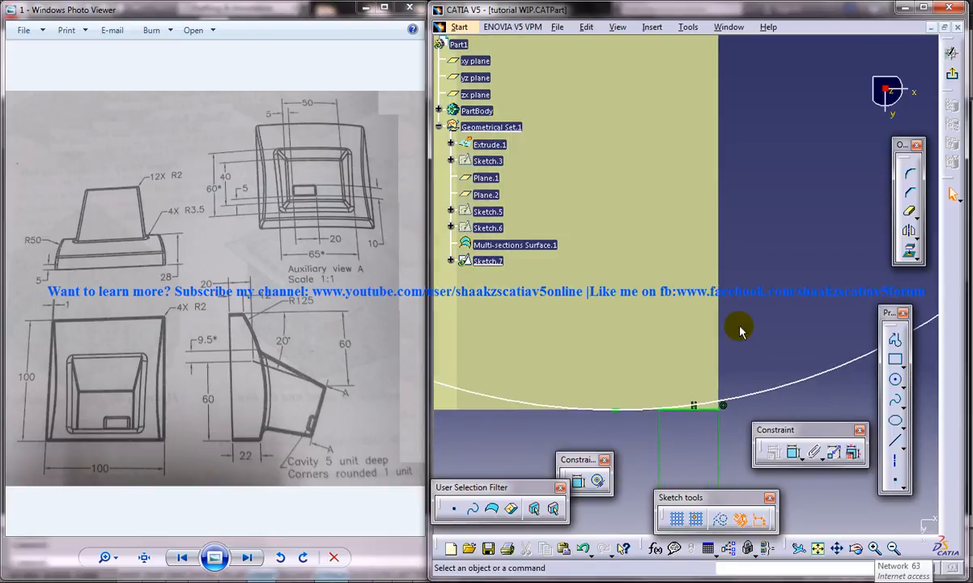
{"action": "left_click", "coordinate": [485, 259]}
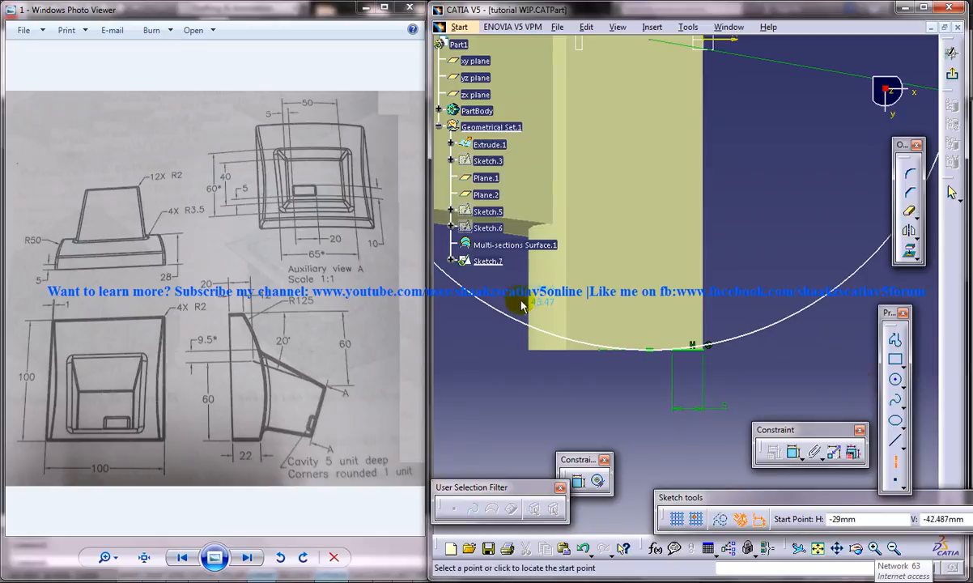
{"action": "mouse_move", "coordinate": [880, 388]}
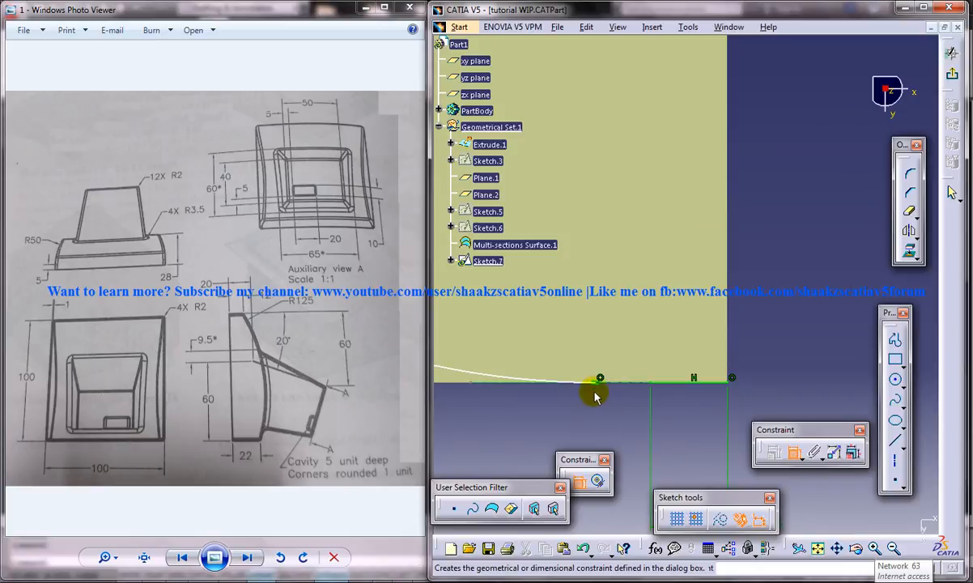
- Dimension the arc profile with Vertical Measure Direction and exit Sketch.7
{"action": "left_click", "coordinate": [651, 379]}
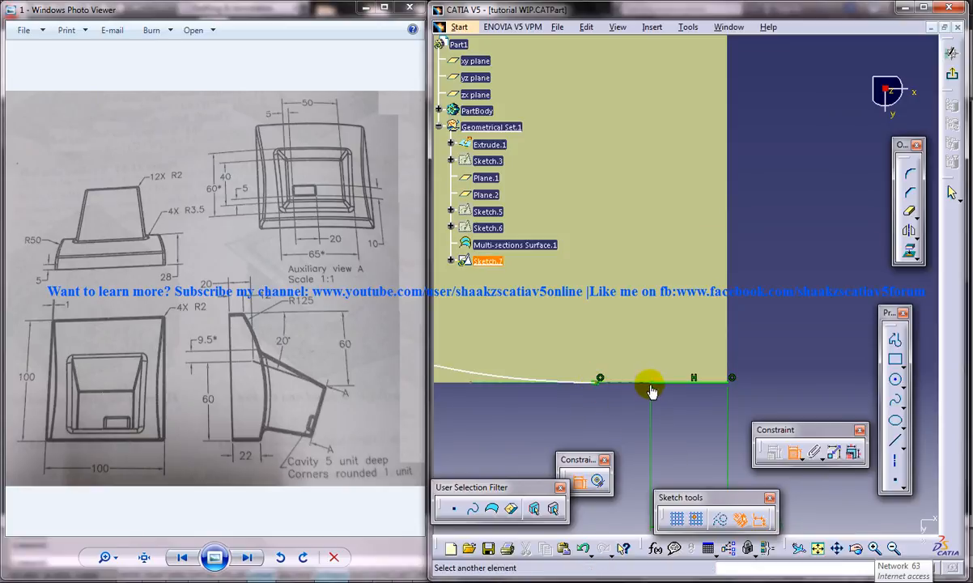
{"action": "mouse_move", "coordinate": [655, 388]}
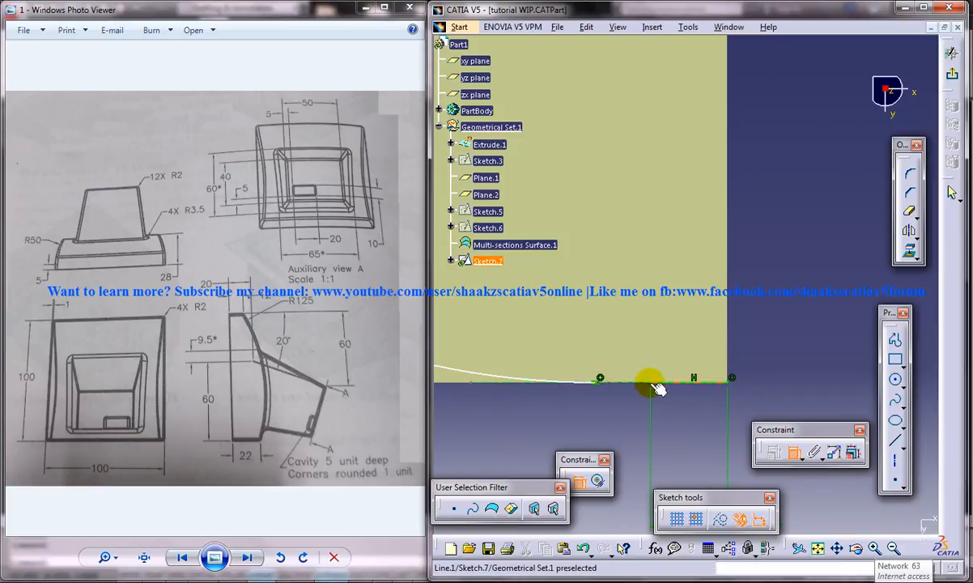
{"action": "right_click", "coordinate": [657, 389]}
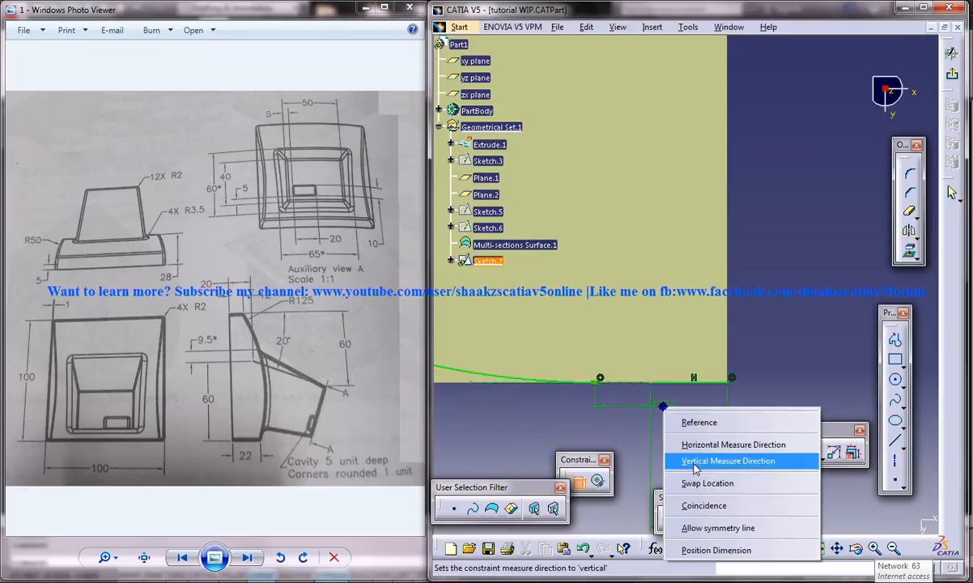
{"action": "left_click", "coordinate": [728, 459]}
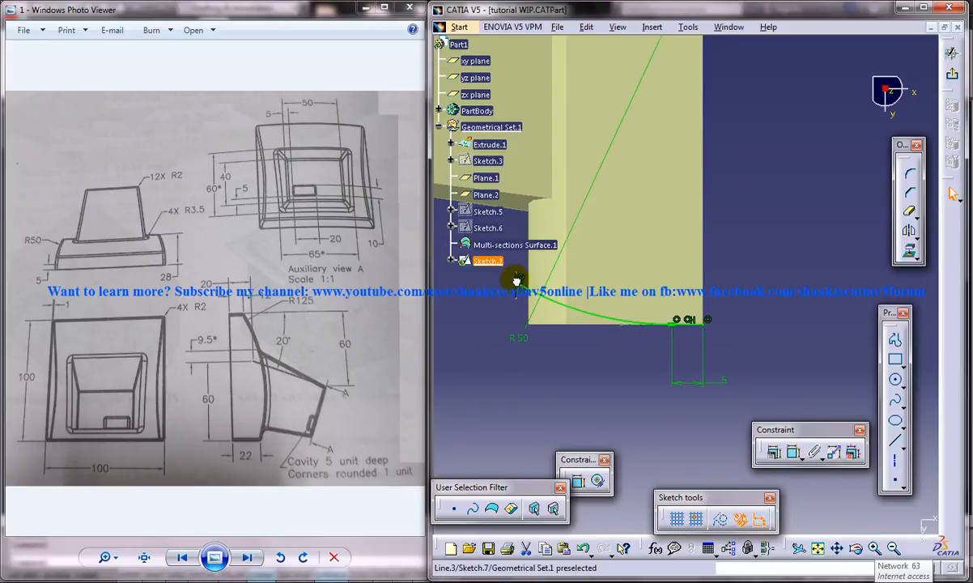
{"action": "left_click", "coordinate": [524, 282]}
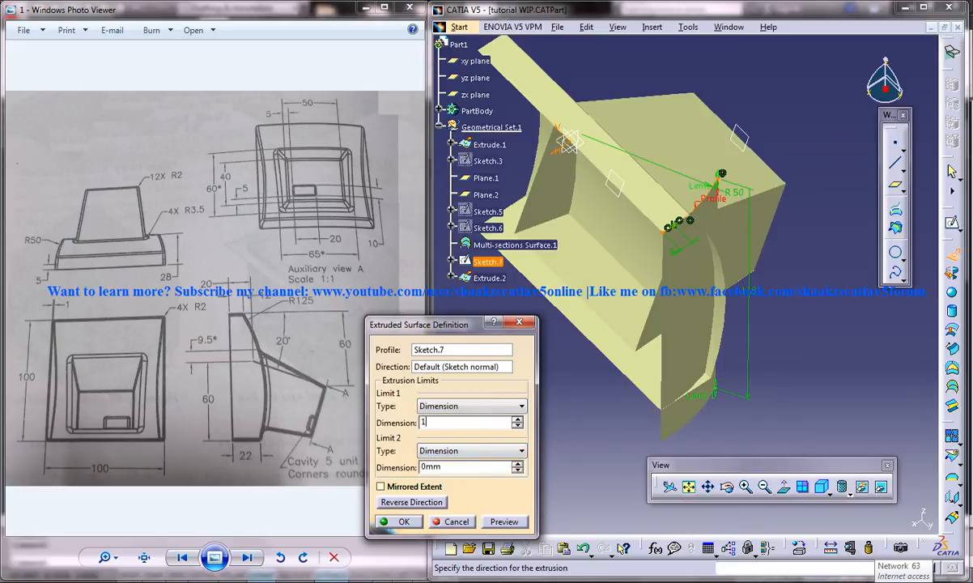
- Extrude Sketch.7 with a 100mm Limit 1 in the reversed direction to form Extrude.2
{"action": "type", "text": "100mm"}
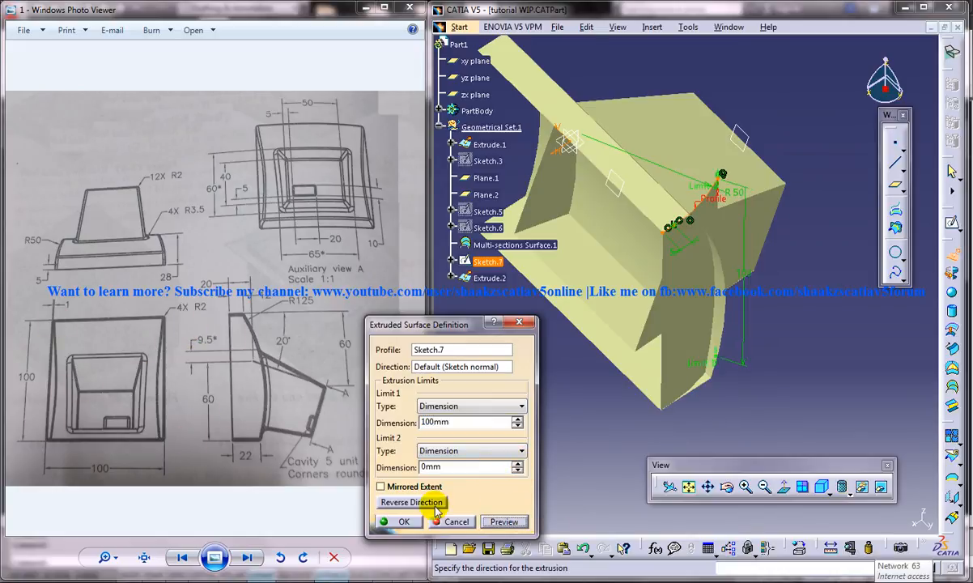
{"action": "left_click", "coordinate": [405, 521]}
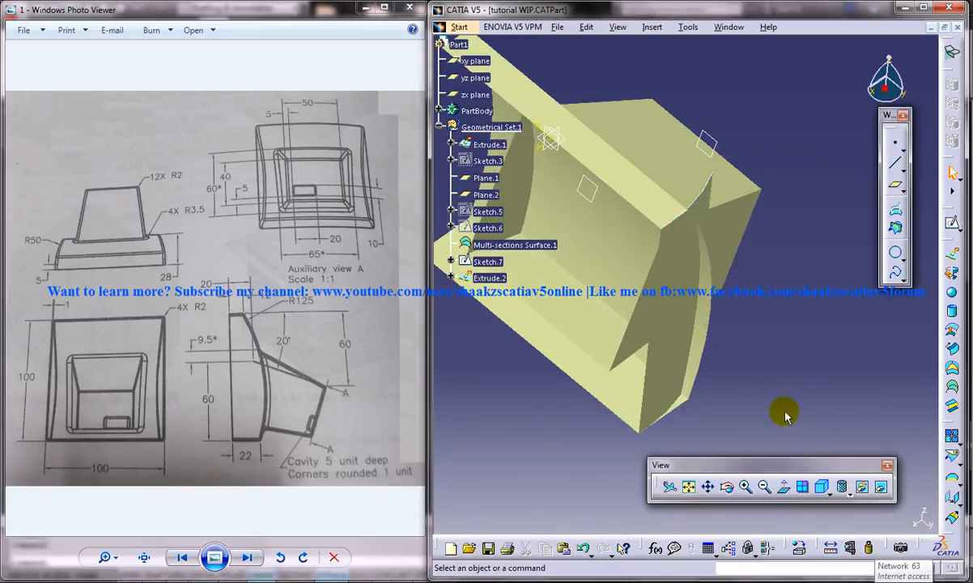
- Mirror Extrude.2 about the zx plane to create Symmetry.1
{"action": "left_click_drag", "start_coordinate": [785, 414], "coordinate": [756, 393]}
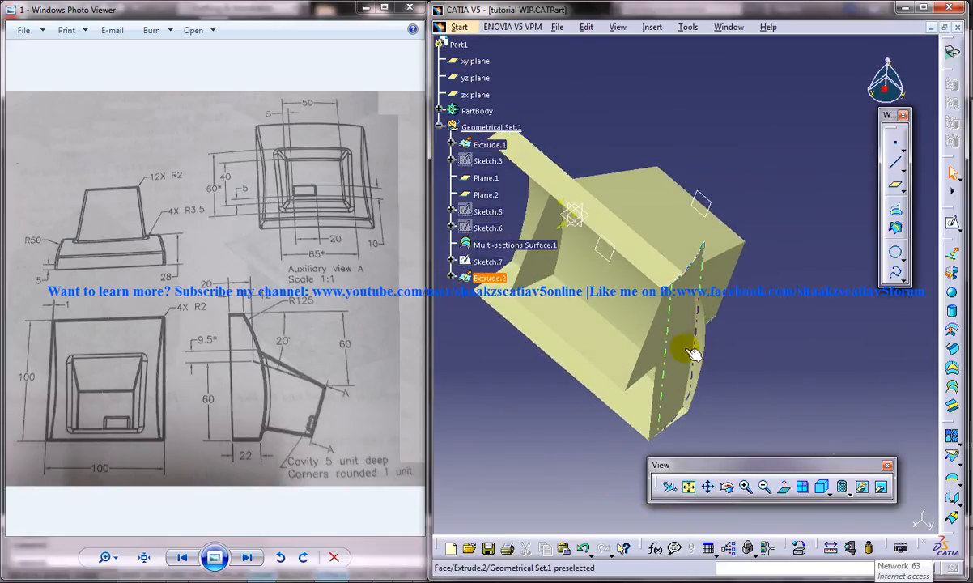
{"action": "left_click", "coordinate": [652, 26]}
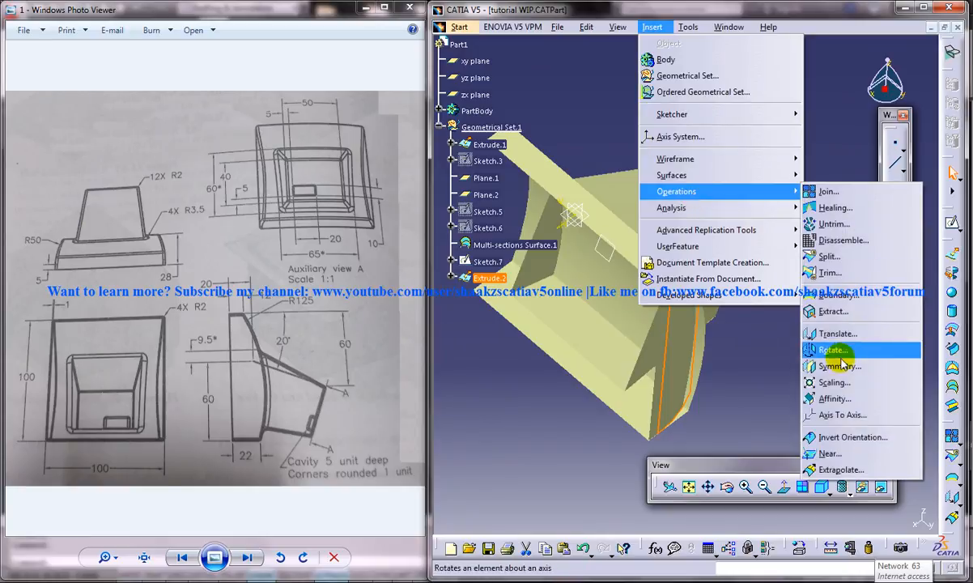
{"action": "left_click", "coordinate": [838, 365]}
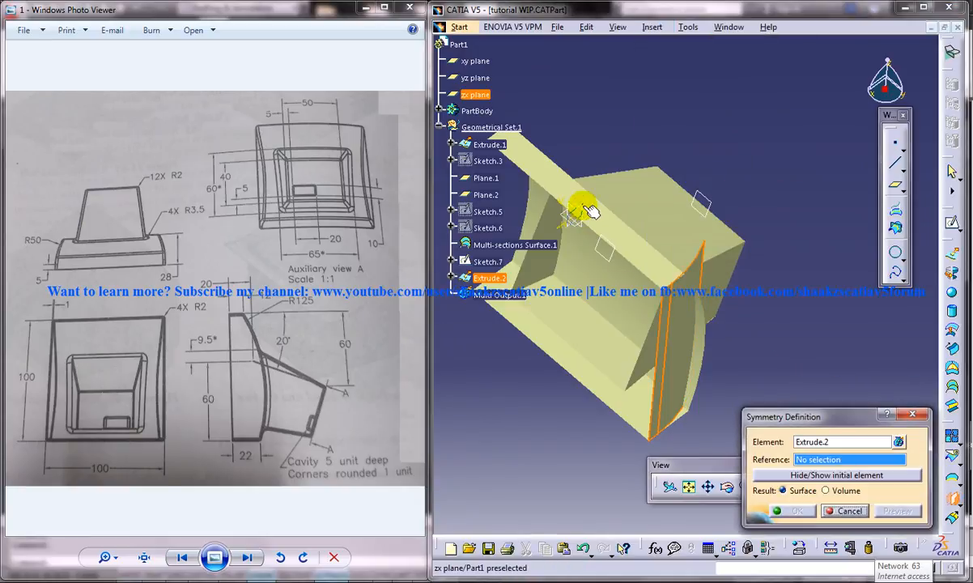
{"action": "left_click", "coordinate": [476, 94]}
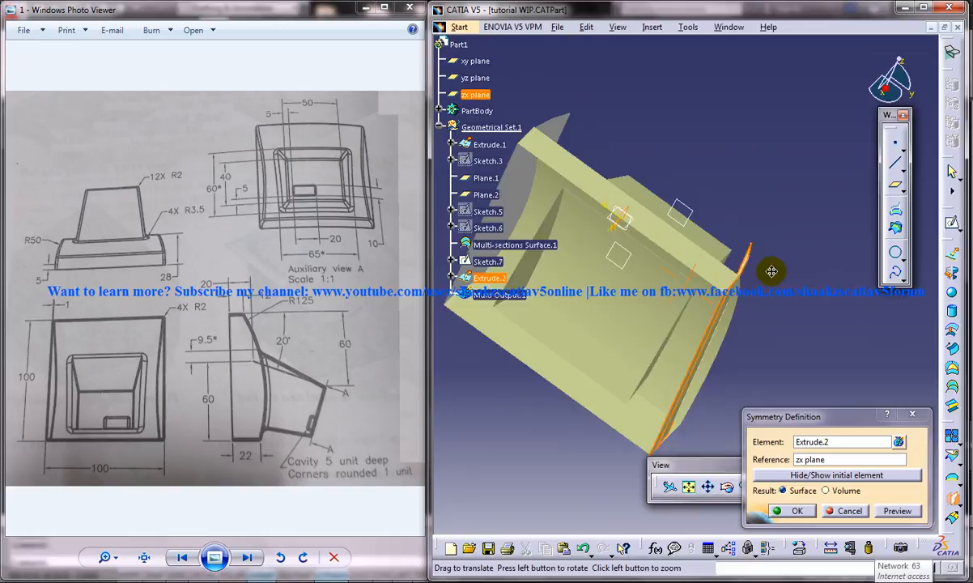
{"action": "left_click_drag", "start_coordinate": [771, 271], "coordinate": [720, 358]}
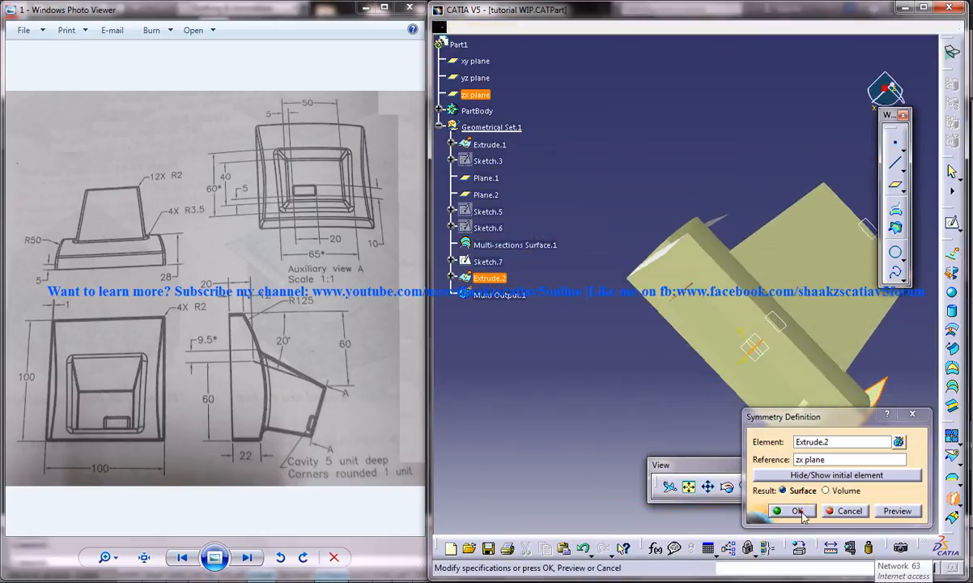
{"action": "left_click", "coordinate": [793, 512]}
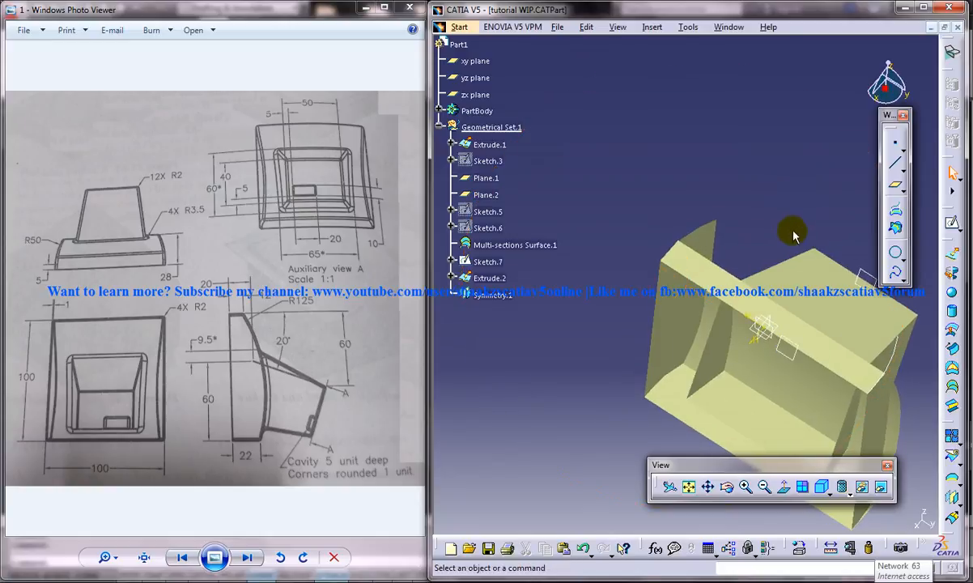
{"action": "left_click_drag", "start_coordinate": [793, 234], "coordinate": [844, 272]}
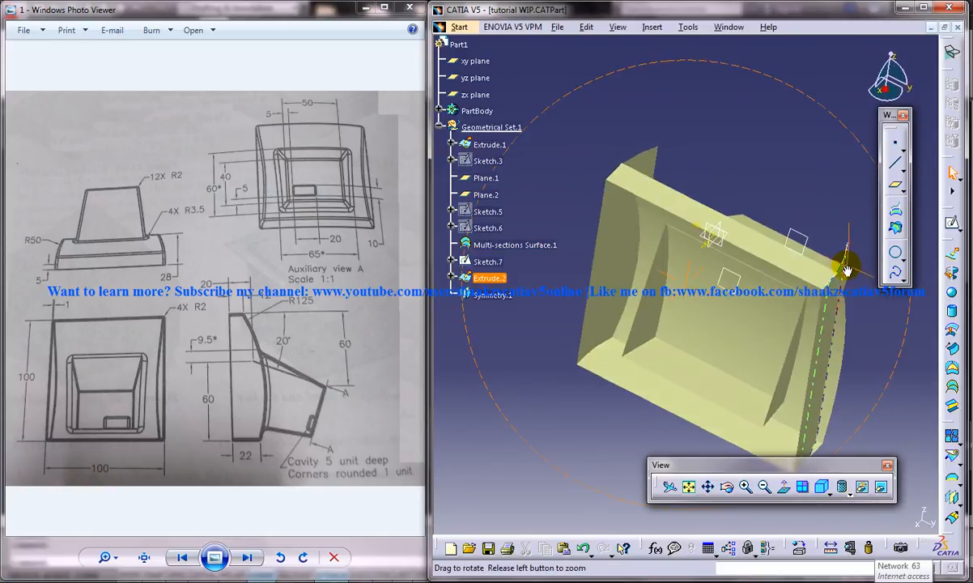
{"action": "left_click_drag", "start_coordinate": [845, 271], "coordinate": [676, 294]}
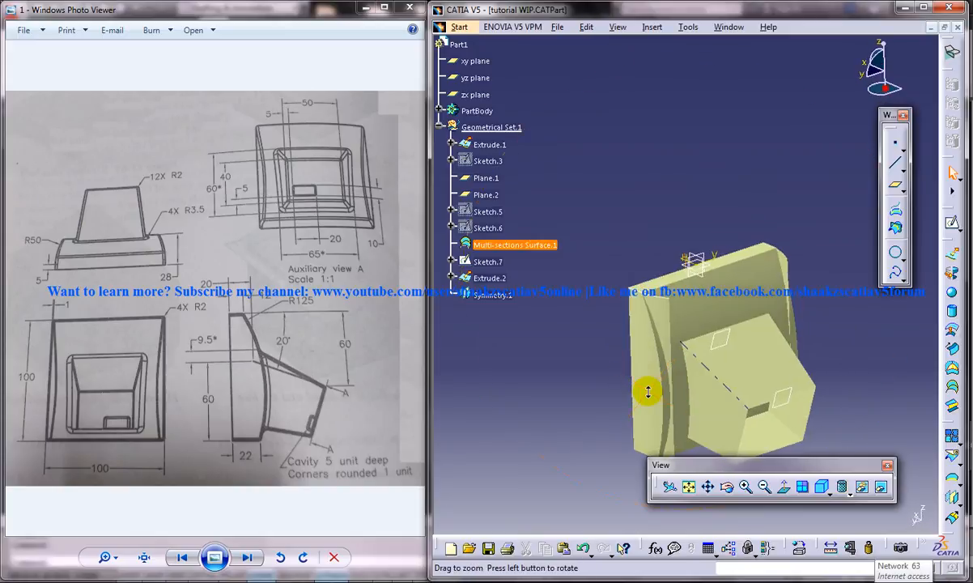
{"action": "left_click_drag", "start_coordinate": [647, 393], "coordinate": [693, 348]}
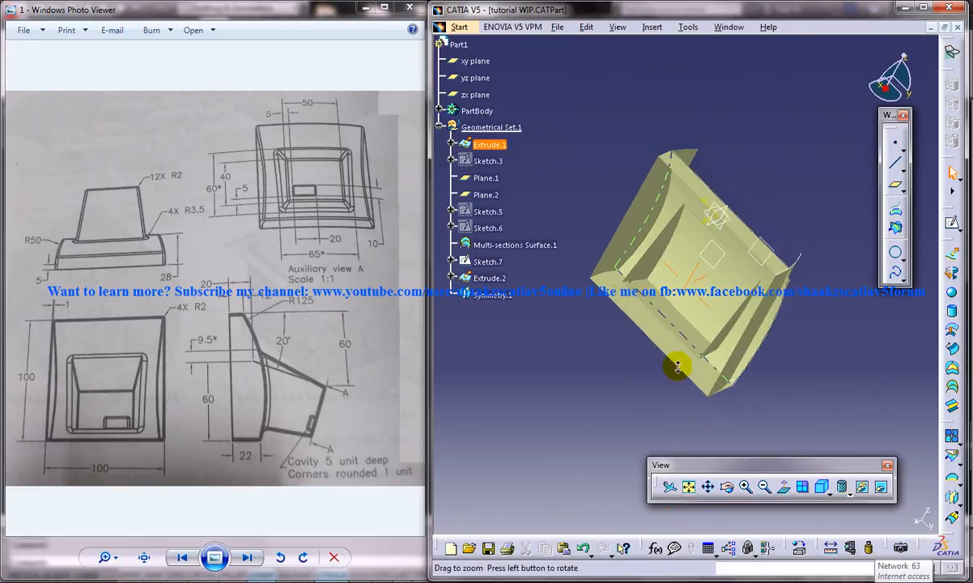
{"action": "left_click_drag", "start_coordinate": [678, 365], "coordinate": [719, 275]}
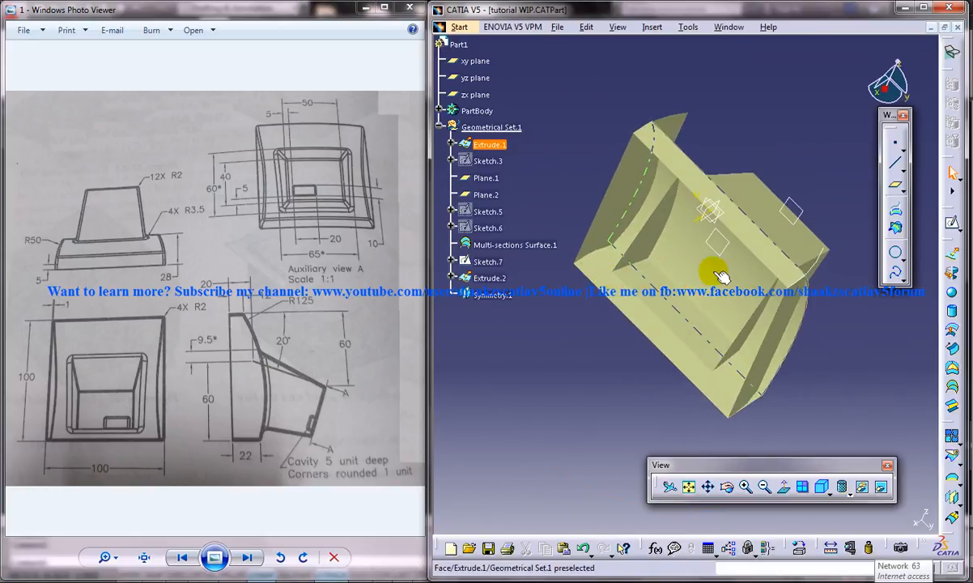